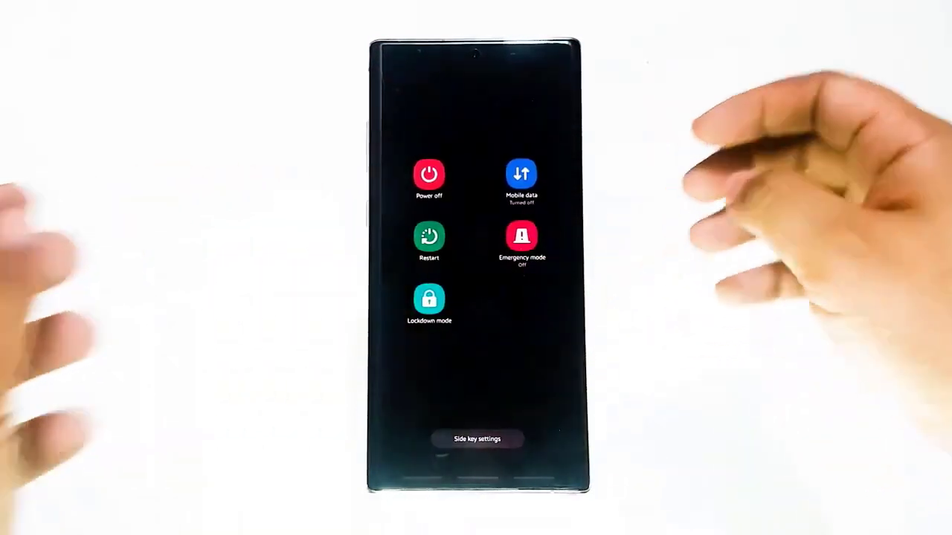
- Restart the phone from the power menu and wake it to the quick settings panel
{"action": "left_click", "coordinate": [428, 238]}
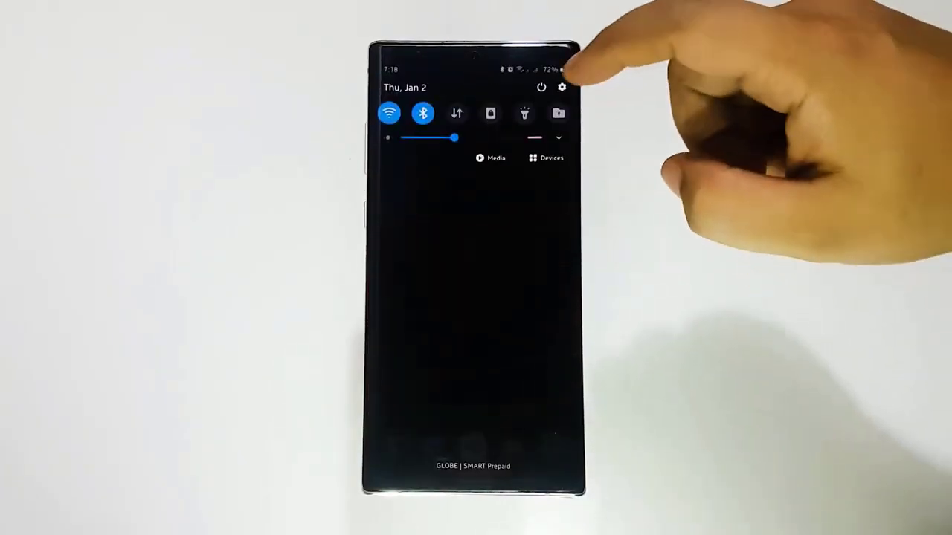
- From Settings > Apps, search 'mob' and show the App info page for SimMobilityKit
{"action": "left_click", "coordinate": [560, 86]}
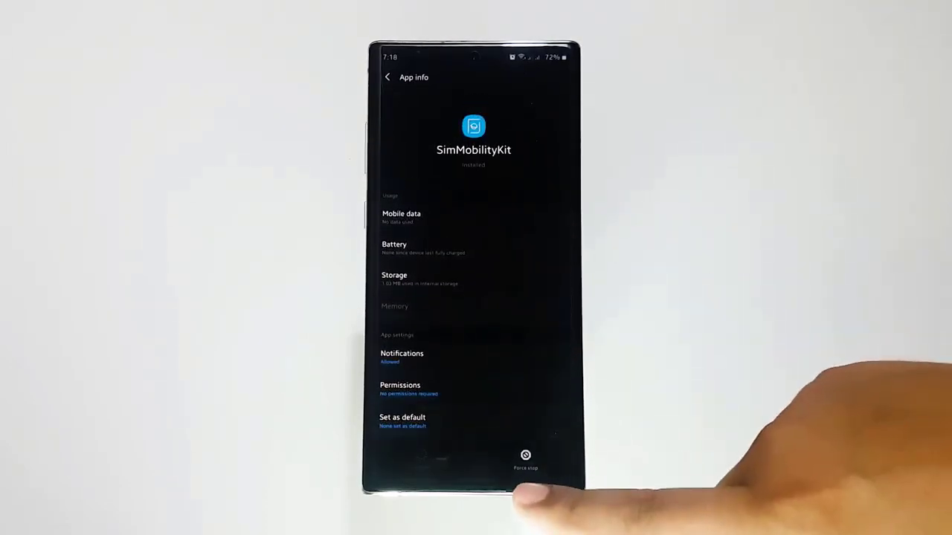
{"action": "left_click", "coordinate": [525, 458]}
{"action": "type", "text": "mob"}
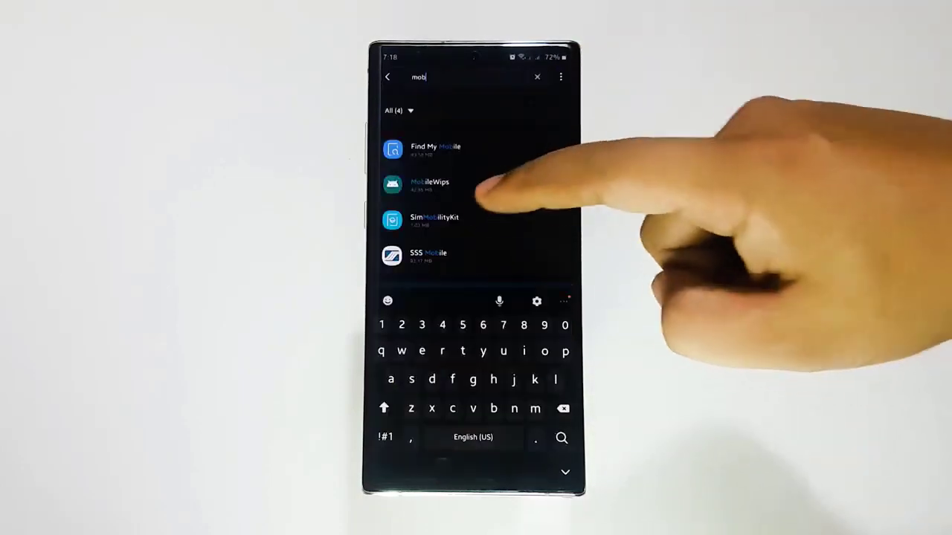
{"action": "left_click", "coordinate": [434, 220]}
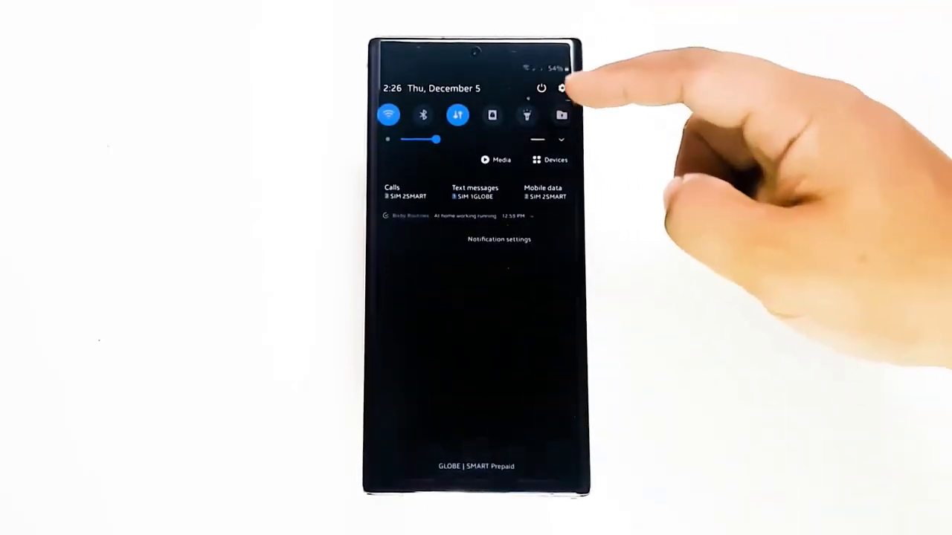
- Reset network settings via General management > Reset > Reset network settings
{"action": "left_click", "coordinate": [560, 87]}
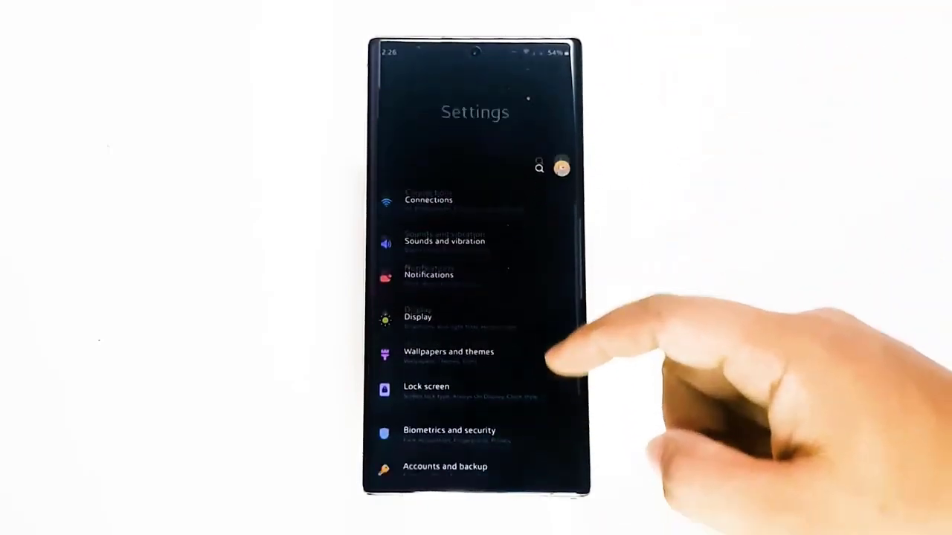
{"action": "scroll", "scroll_direction": "up", "scroll_amount": 3}
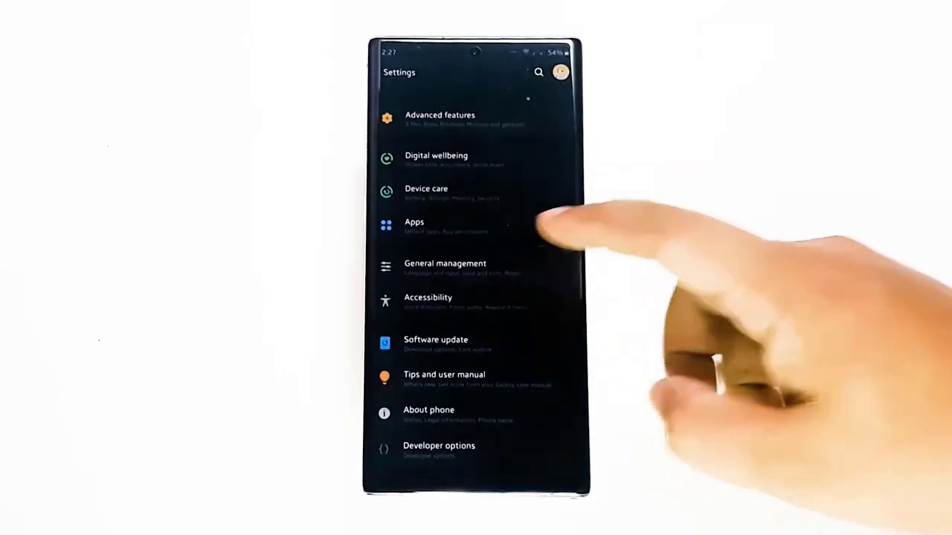
{"action": "left_click", "coordinate": [445, 268]}
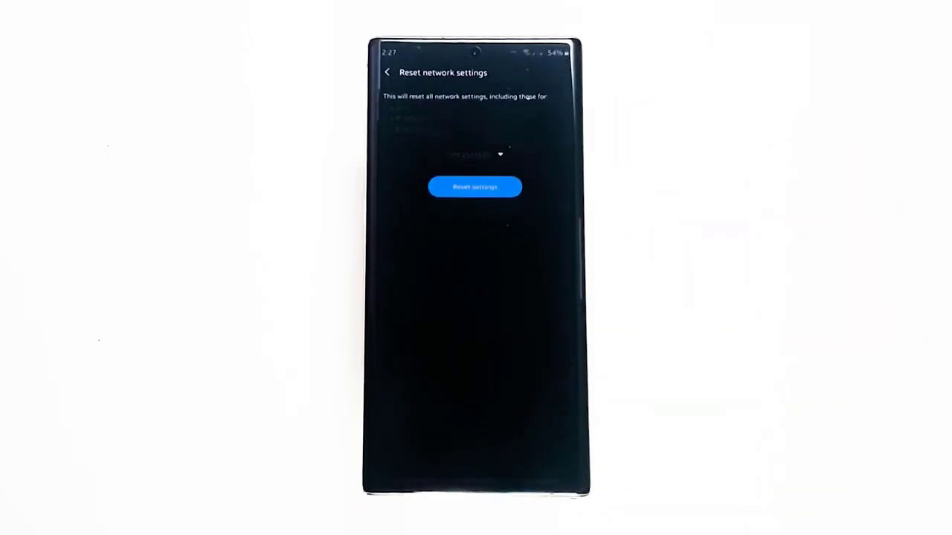
{"action": "left_click", "coordinate": [474, 188]}
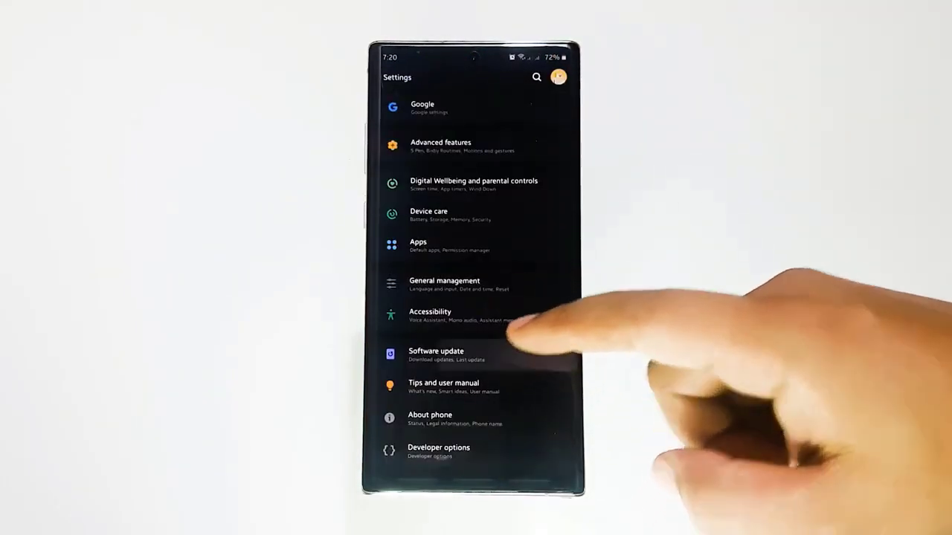
- Check for system updates with Download and install on the Software update screen
{"action": "left_click", "coordinate": [436, 354]}
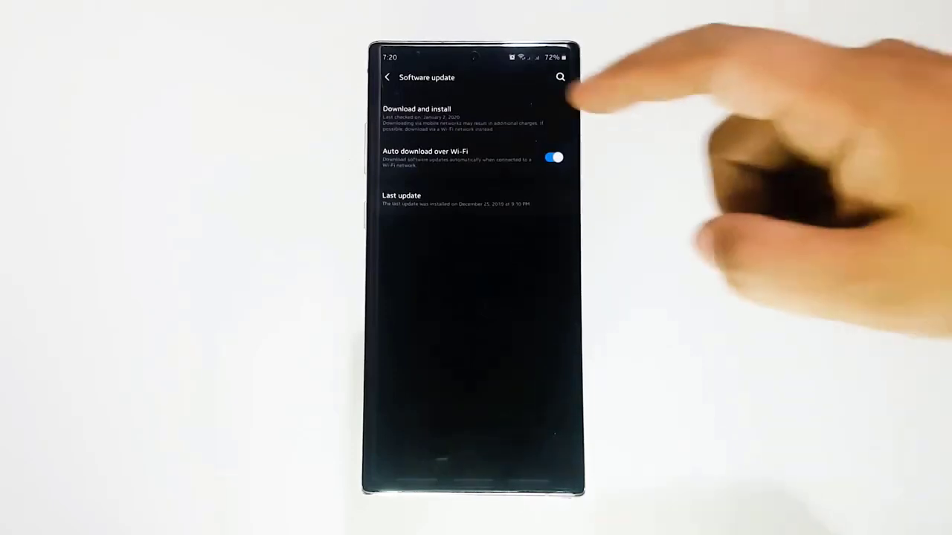
{"action": "left_click", "coordinate": [416, 109]}
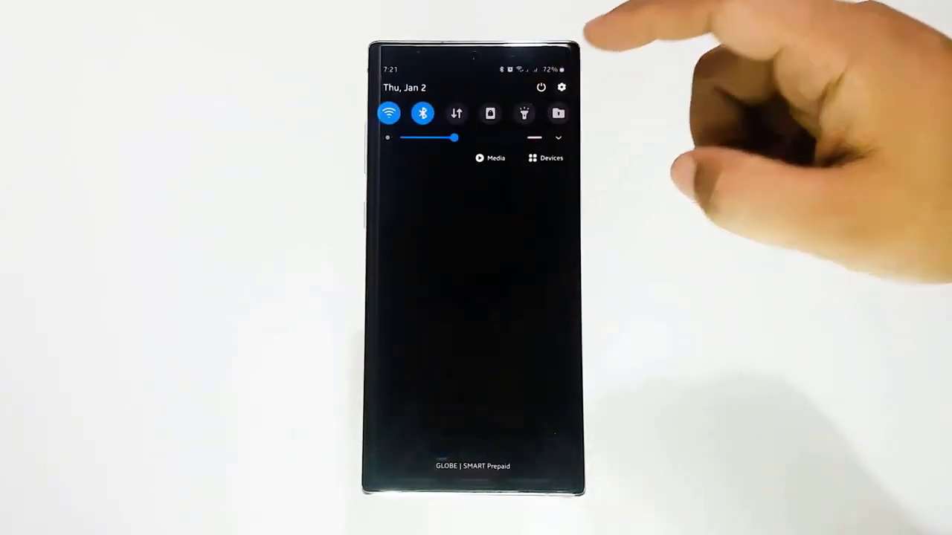
- Toggle Data roaming on then off under Mobile networks and return to Connections
{"action": "left_click", "coordinate": [562, 86]}
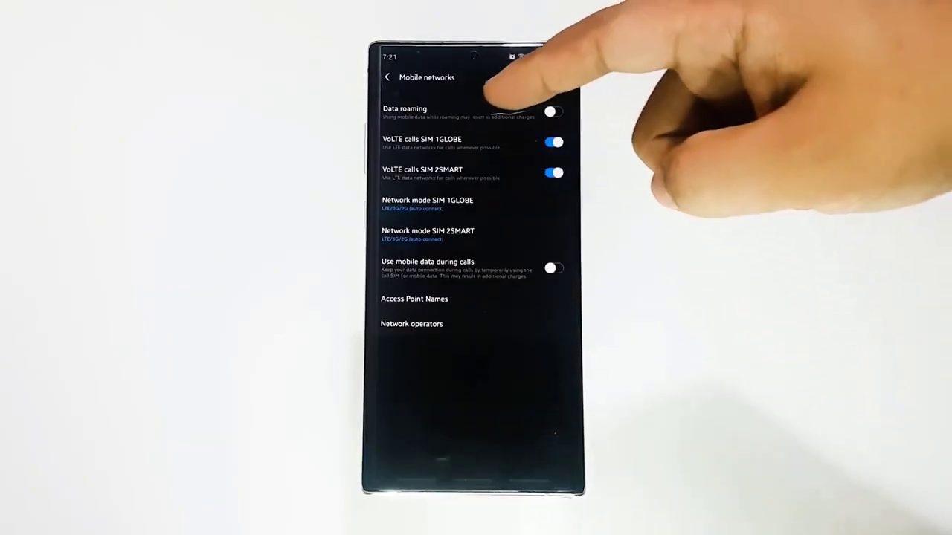
{"action": "left_click", "coordinate": [554, 111]}
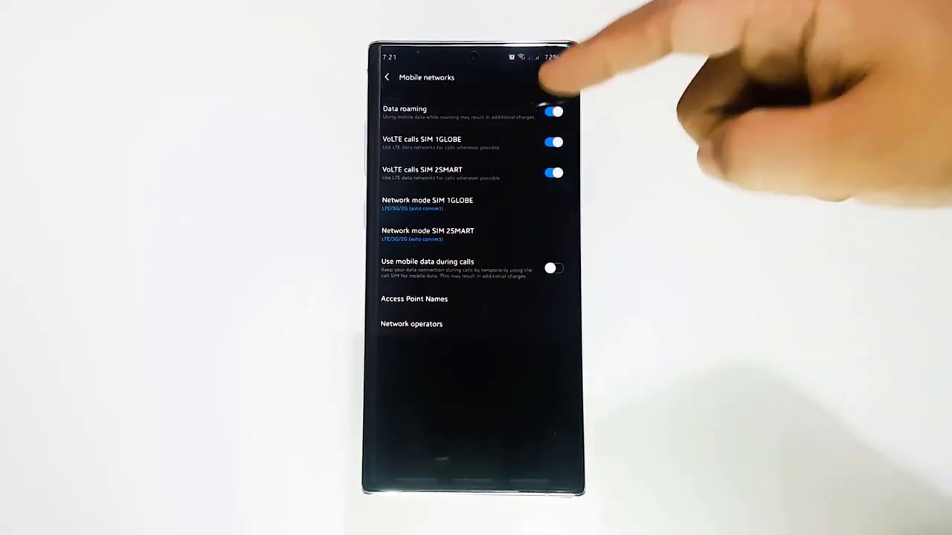
{"action": "left_click", "coordinate": [552, 111]}
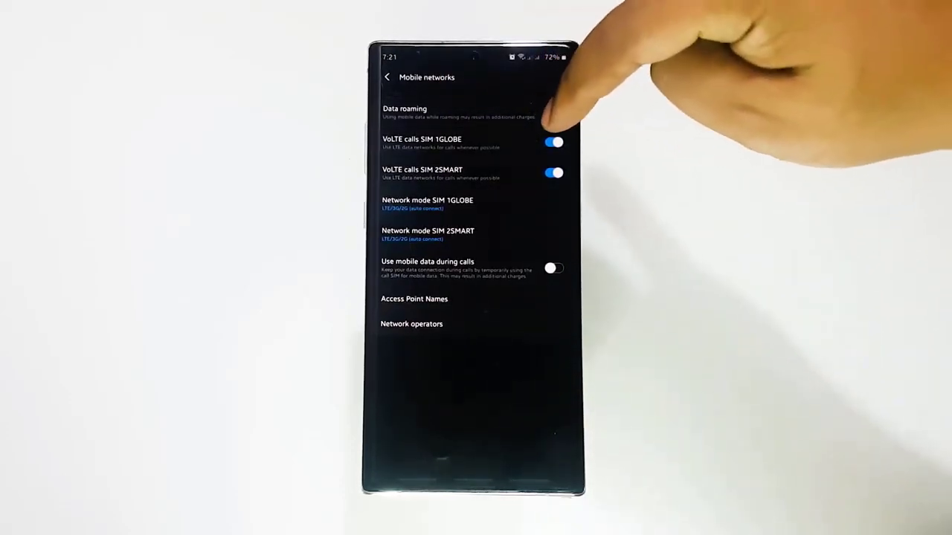
{"action": "left_click", "coordinate": [554, 110]}
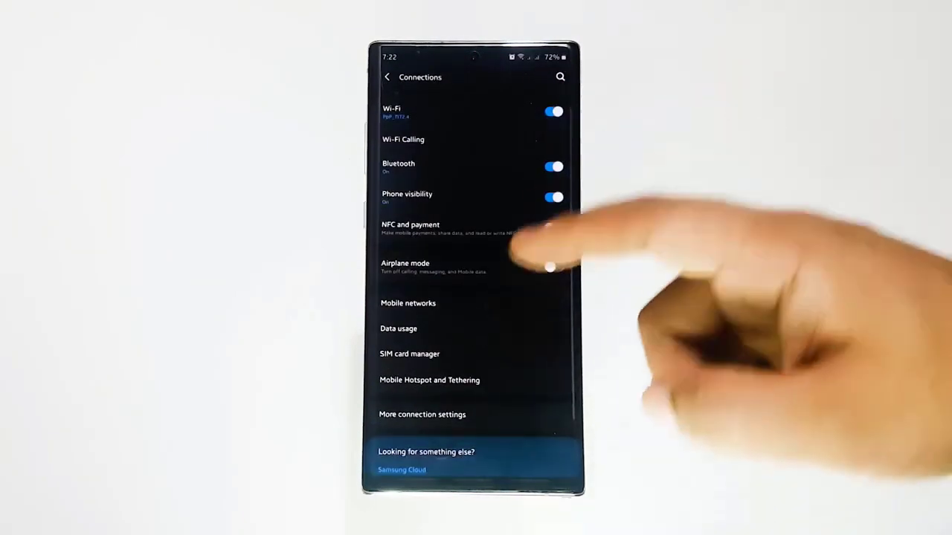
- Choose LTE/3G/2G (auto connect) as the SIM's network mode under Mobile networks
{"action": "left_click", "coordinate": [407, 304]}
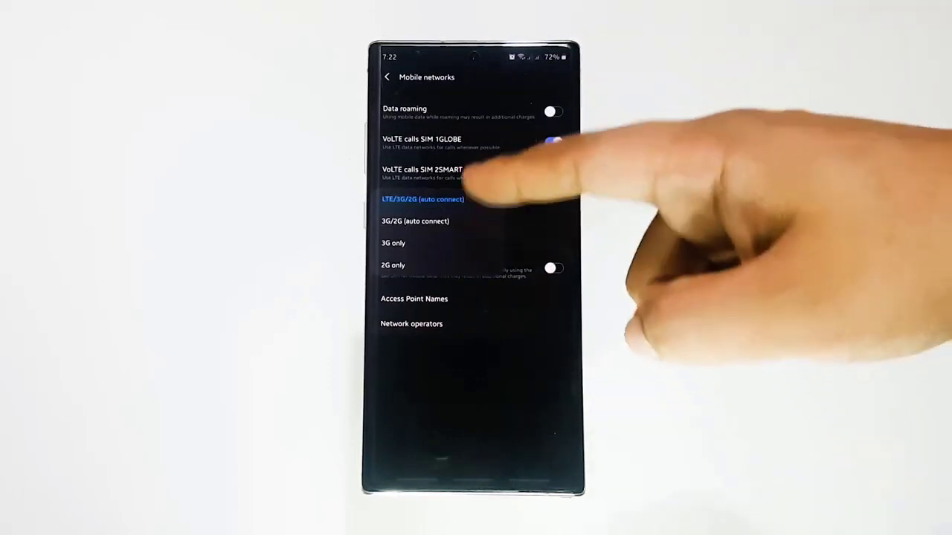
{"action": "left_click", "coordinate": [554, 172]}
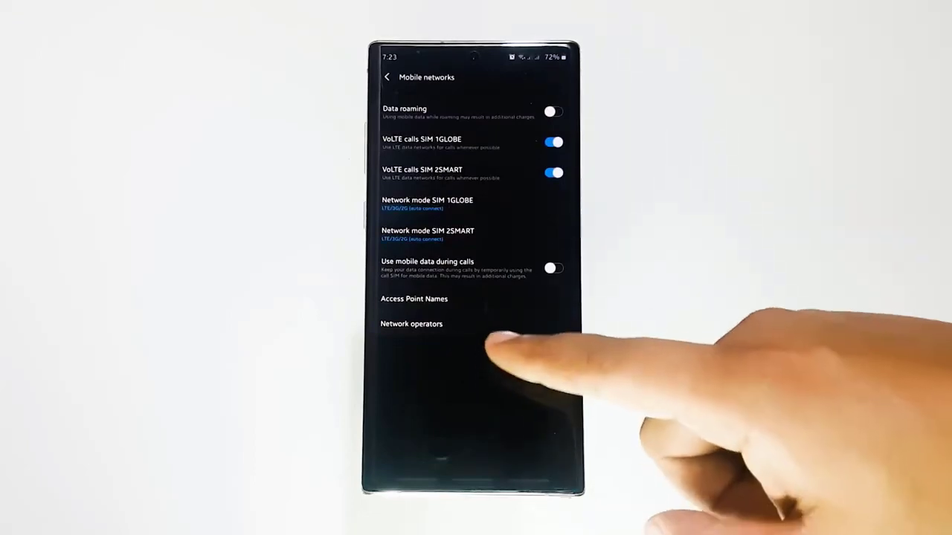
- In Network operators, pick automatic or manual network selection for the SIM
{"action": "left_click", "coordinate": [411, 325]}
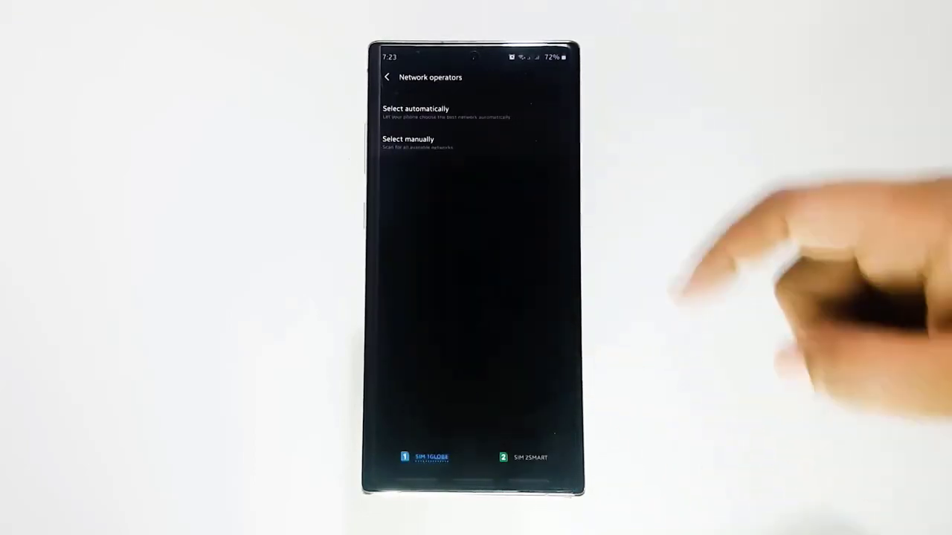
{"action": "left_click", "coordinate": [408, 140]}
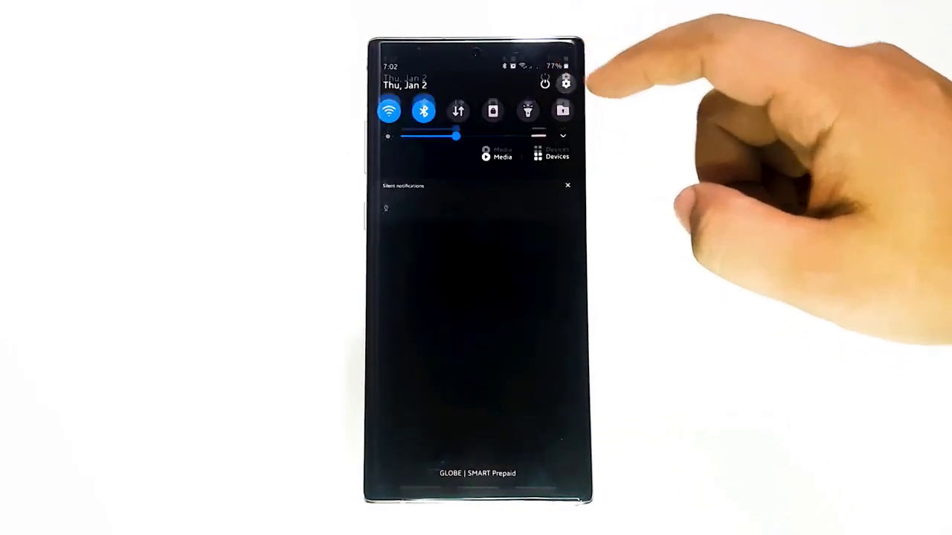
- Reach Factory data reset under General management > Reset and review the accounts and apps listed
{"action": "left_click", "coordinate": [565, 83]}
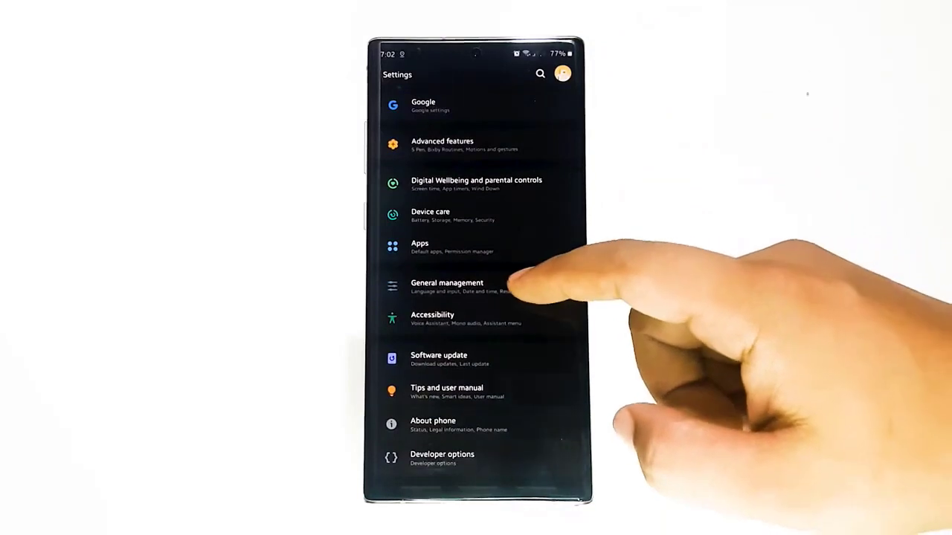
{"action": "left_click", "coordinate": [446, 285]}
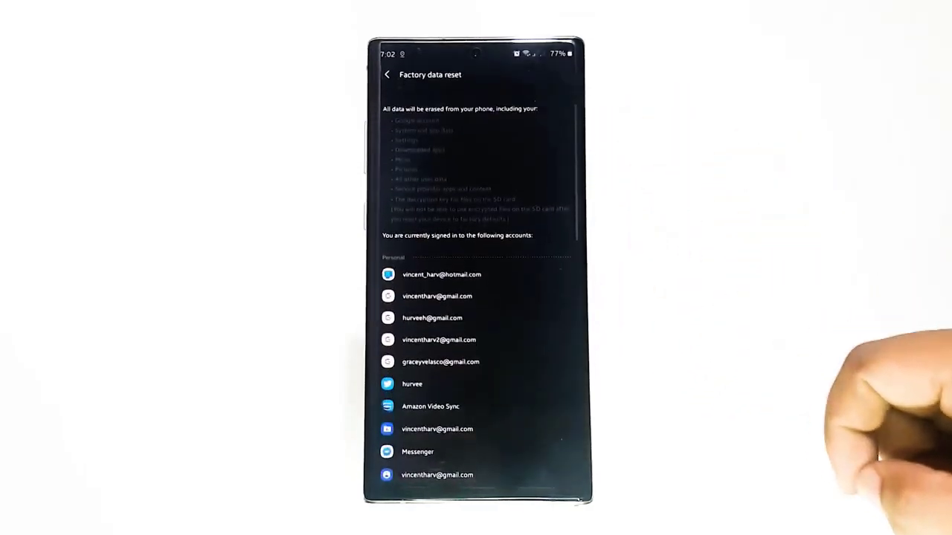
{"action": "scroll", "scroll_direction": "down", "scroll_amount": 3}
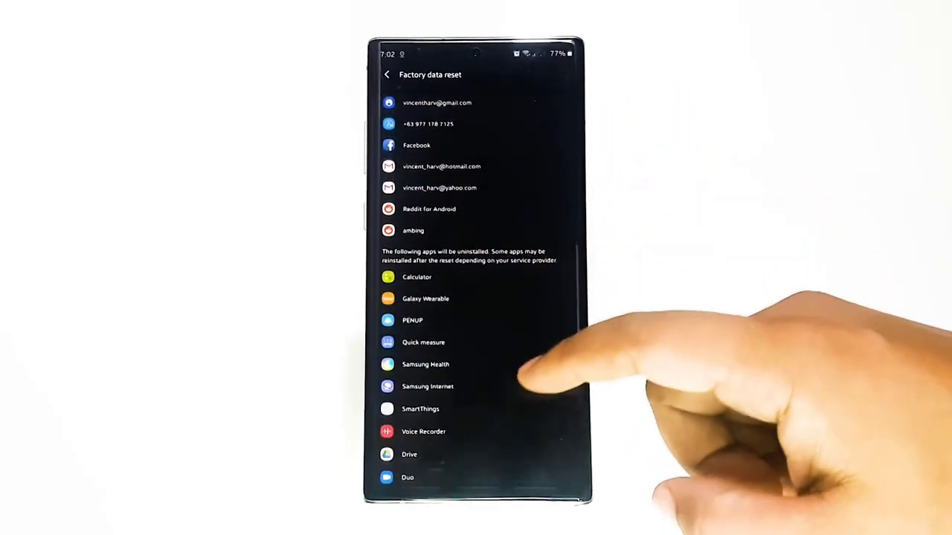
{"action": "scroll", "scroll_direction": "up", "scroll_amount": 3}
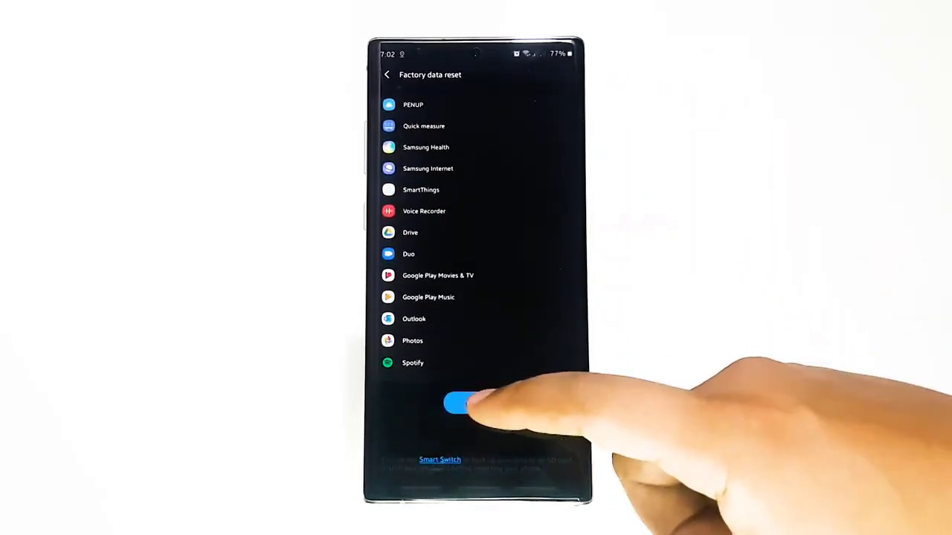